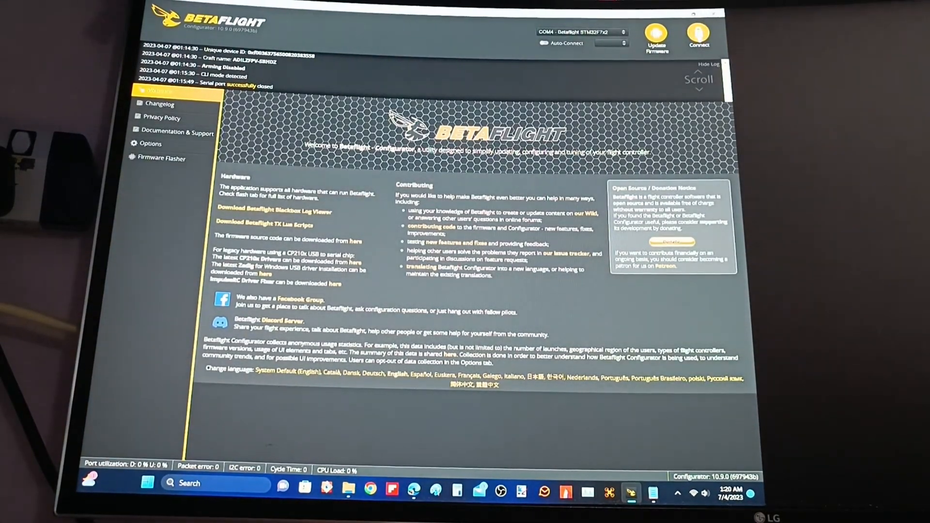
Connect Betaflight Configurator to the flight controller
click(698, 32)
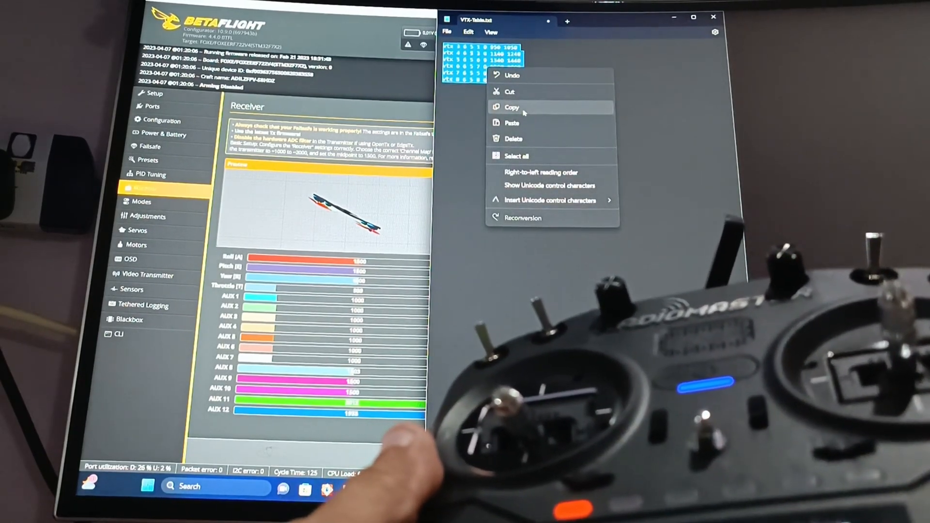
Copy the vtx lines from Notepad into the CLI, then run save to store them
click(511, 107)
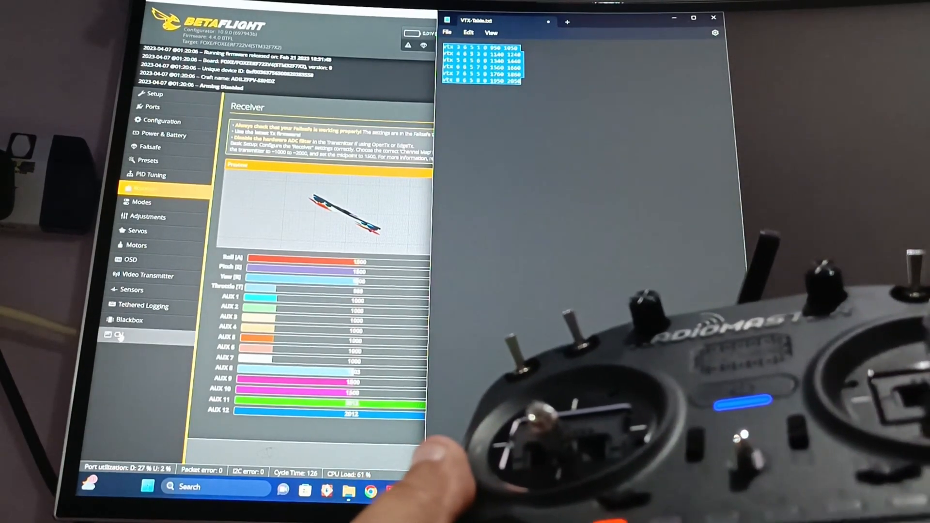
click(118, 335)
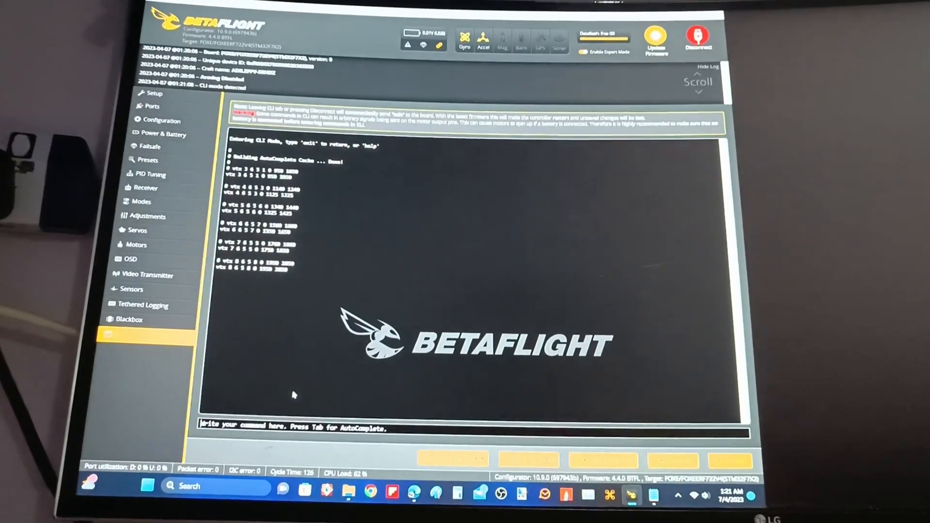
text(save)
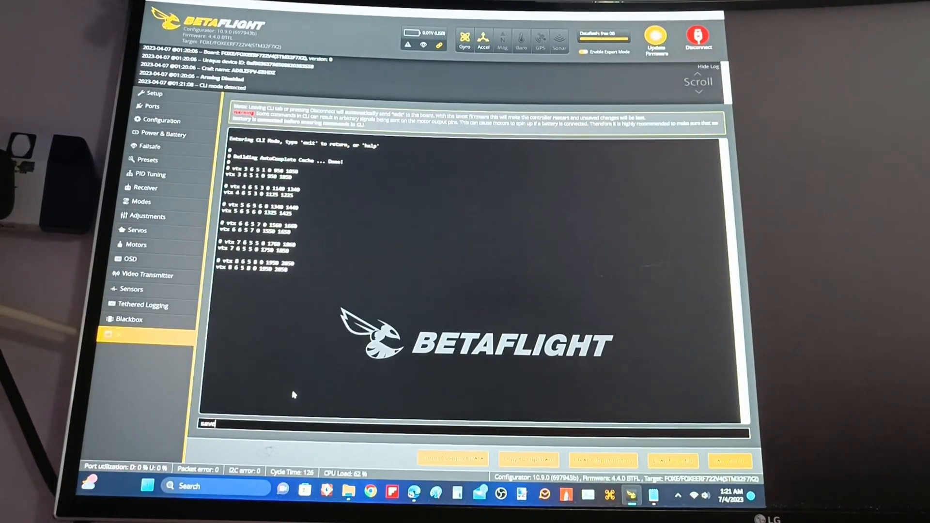
key(Return)
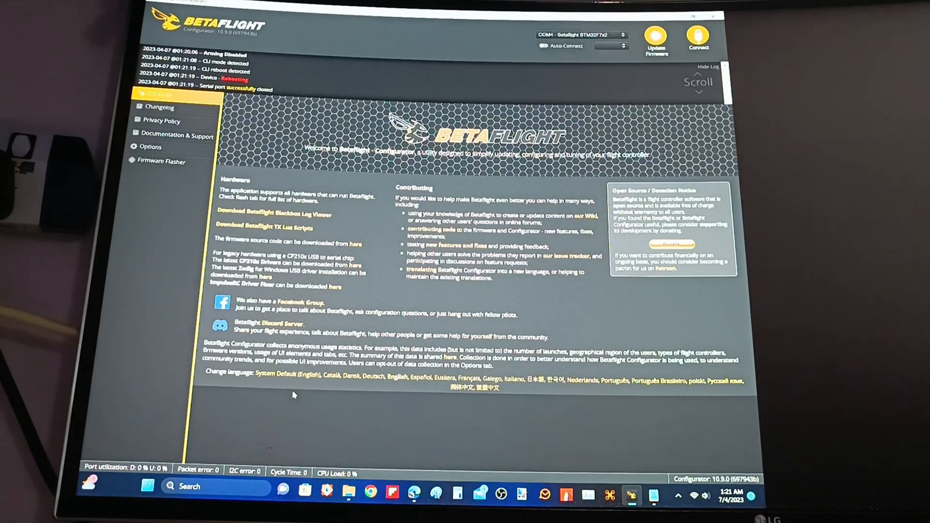
Reconnect to the rebooted flight controller running firmware 4.4.0
click(698, 39)
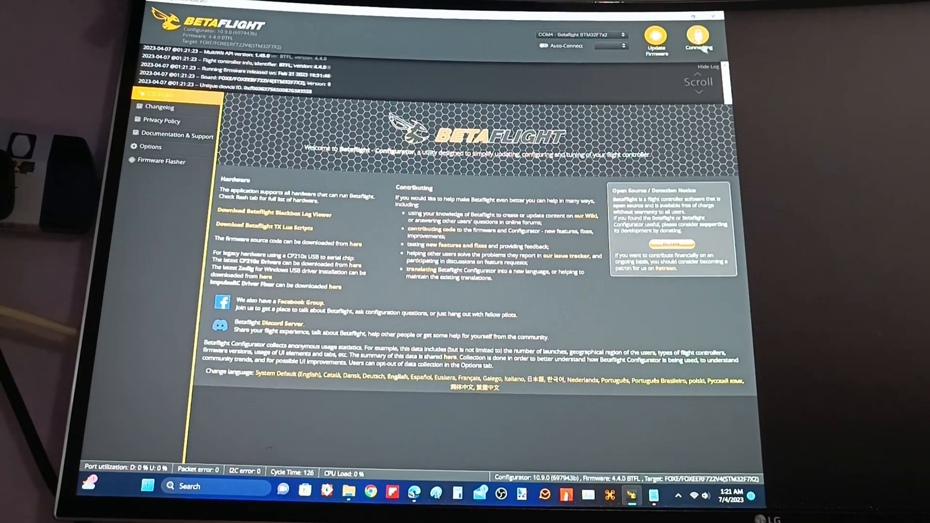
click(697, 38)
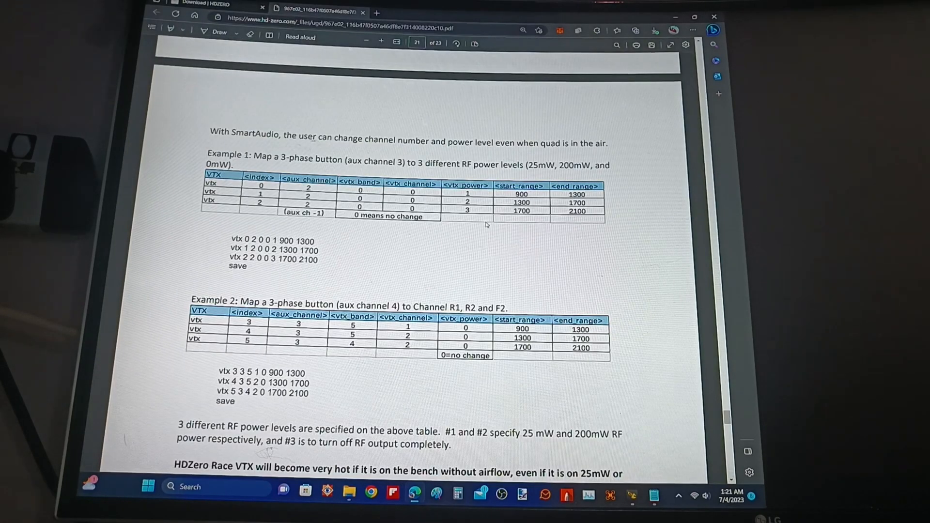
Scroll the HDZero manual from the vtxtable commands page to page 21's aux-channel examples
scroll(up, 3)
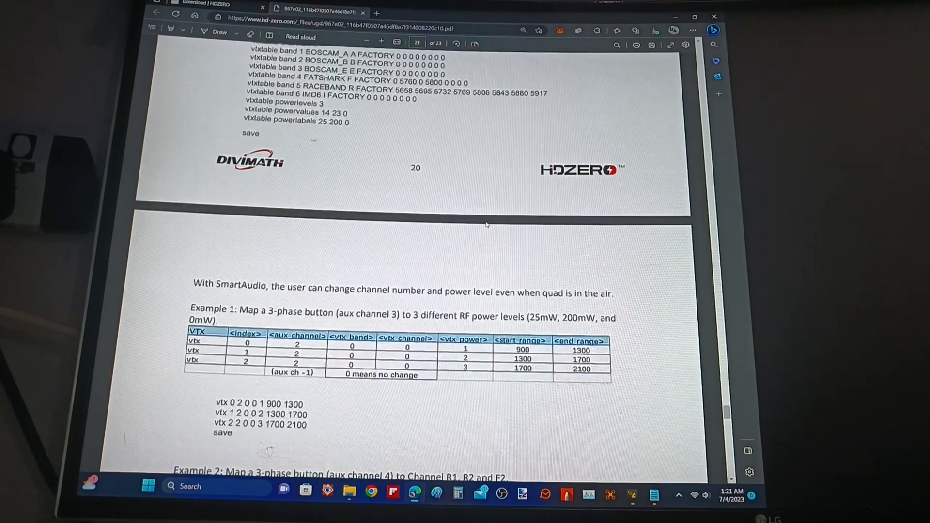
scroll(up, 3)
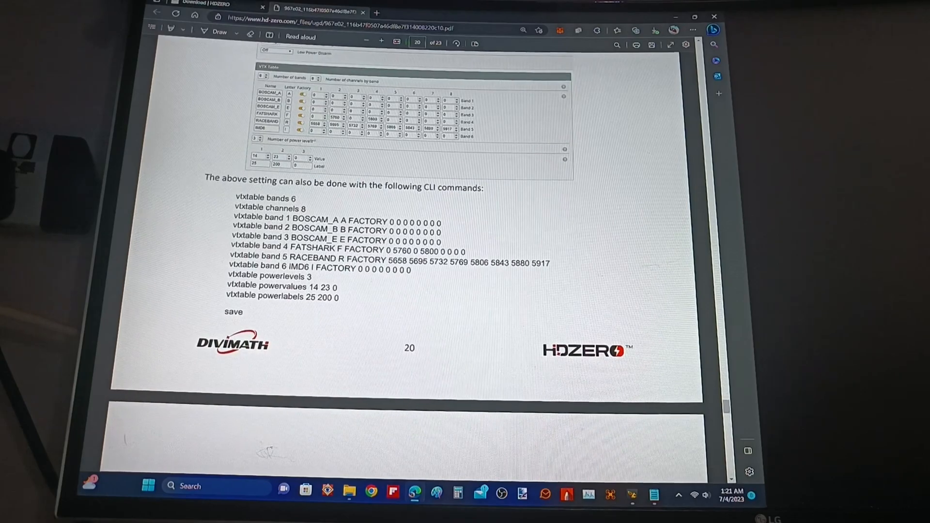
scroll(down, 3)
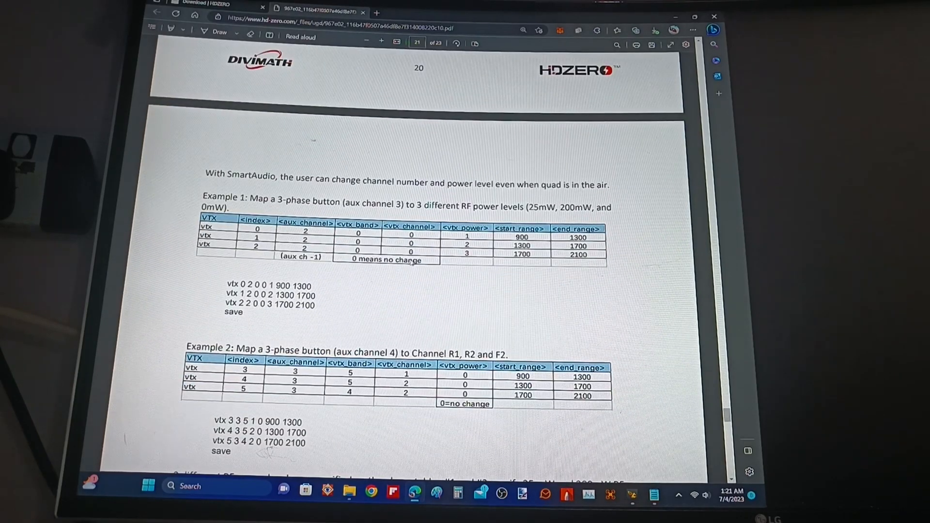
scroll(down, 3)
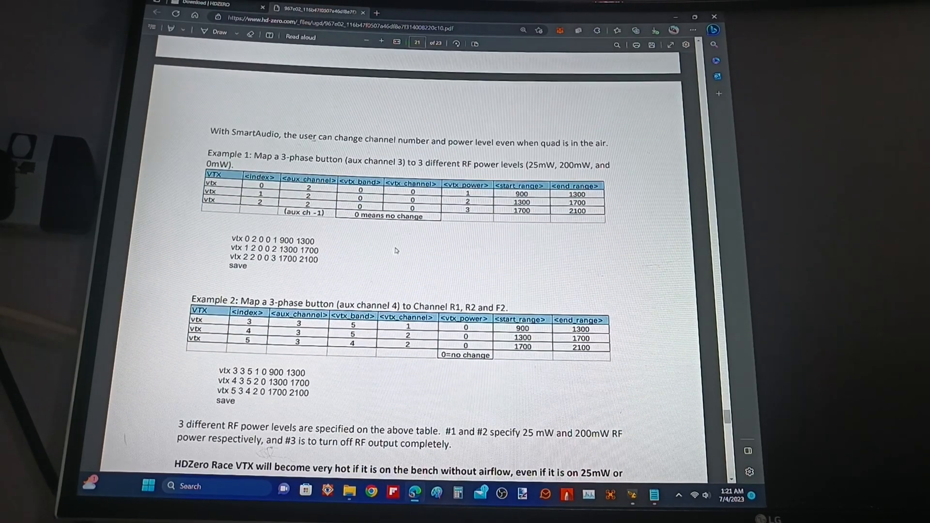